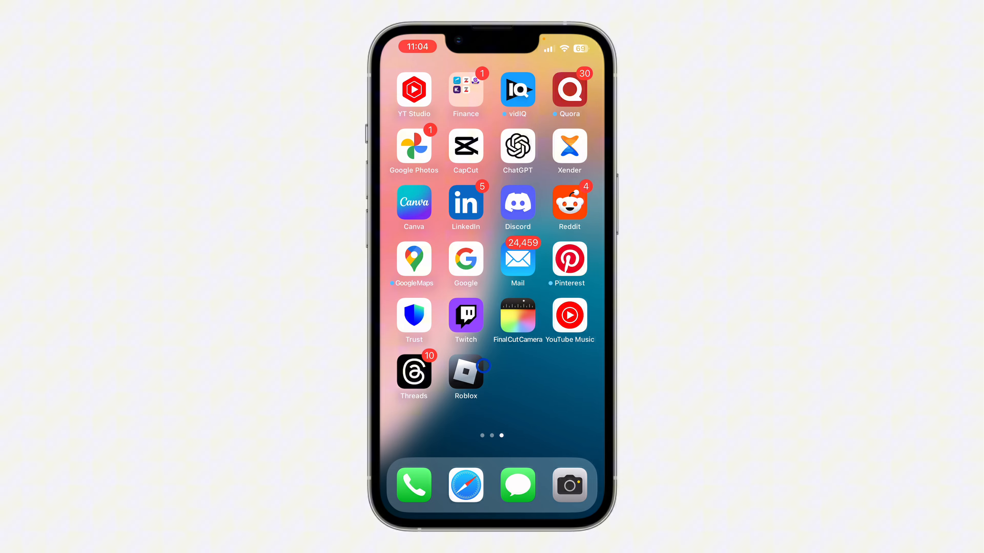
Launch Roblox from the Home Screen so its signed-in Home feed appears
click(465, 373)
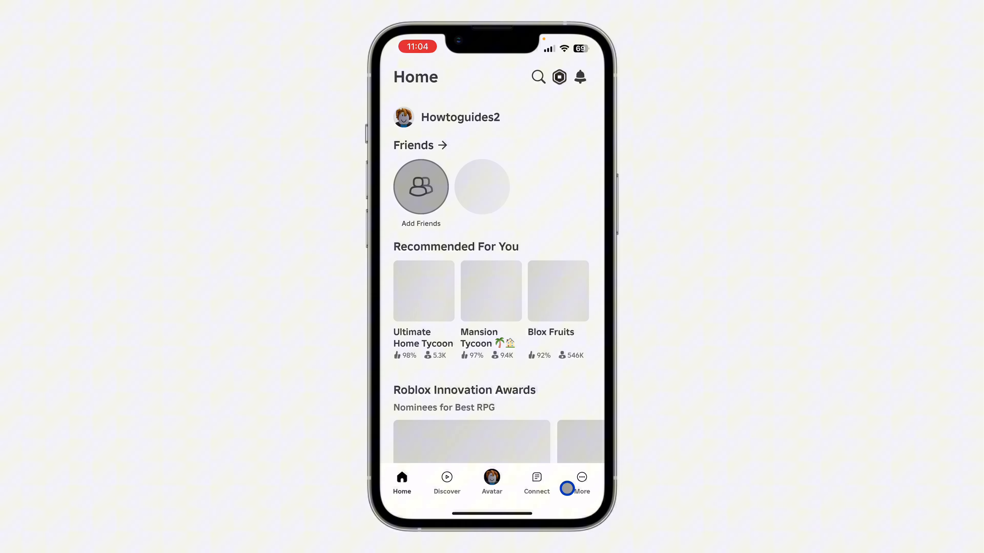
Go through More > Settings to the Payment Methods page, which shows no saved methods
click(580, 481)
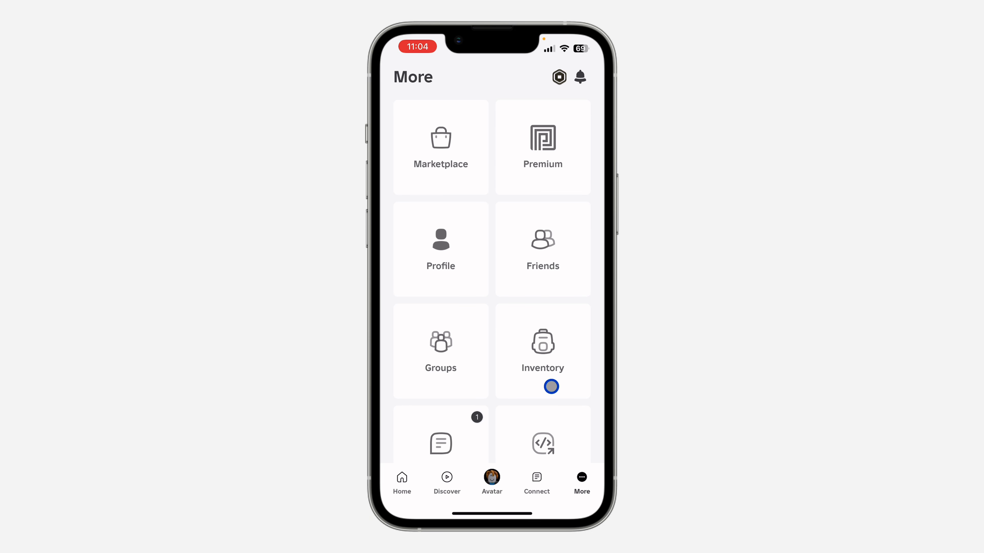
scroll(down, 3)
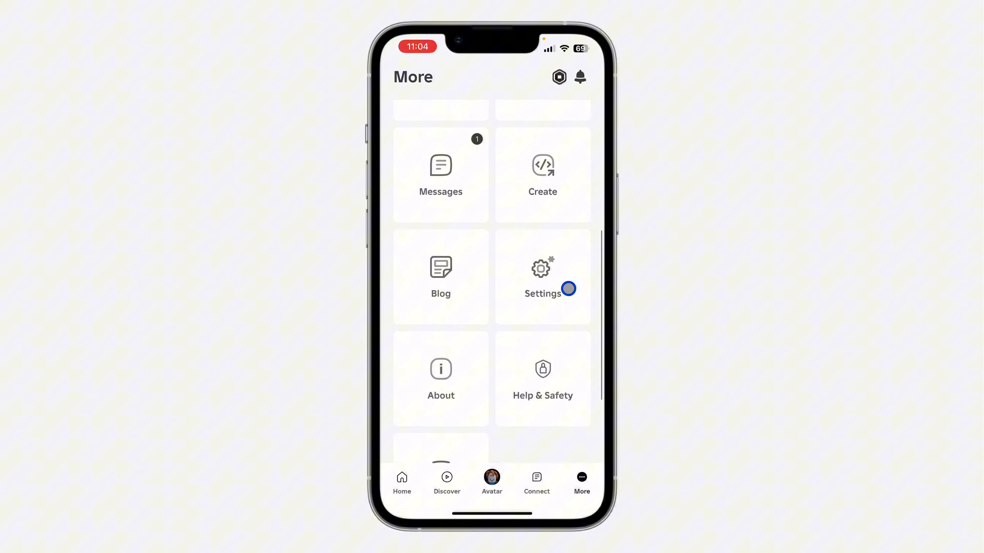
click(542, 276)
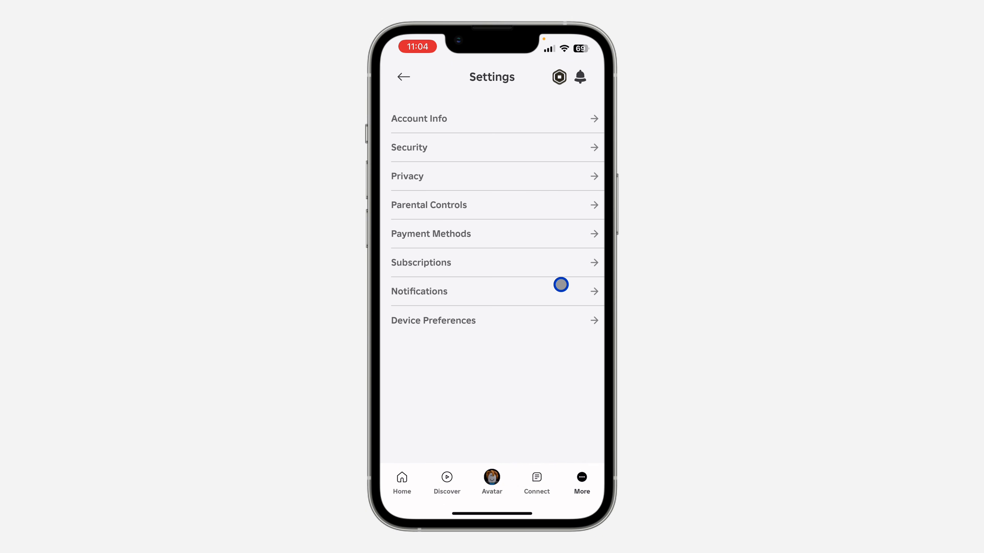
mouse_move(536, 240)
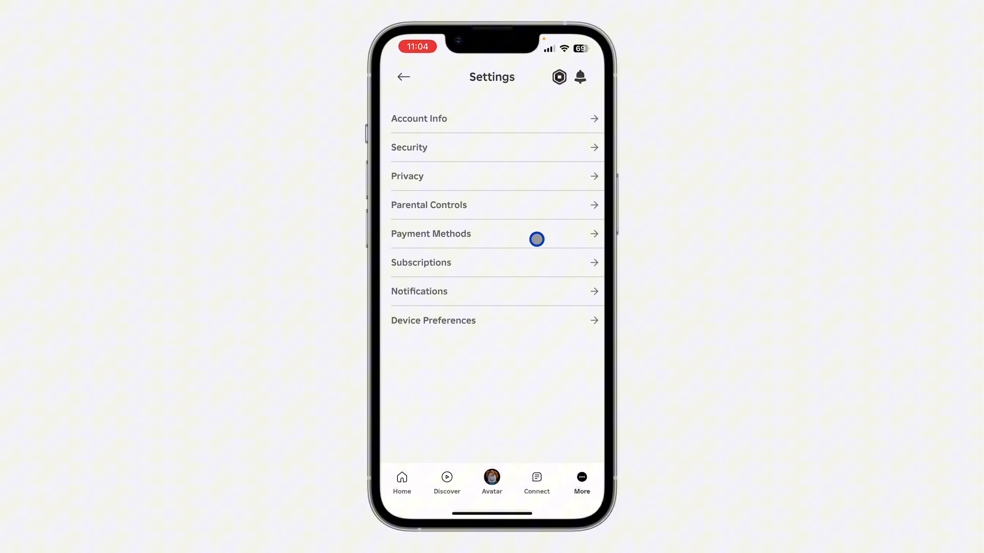
click(431, 234)
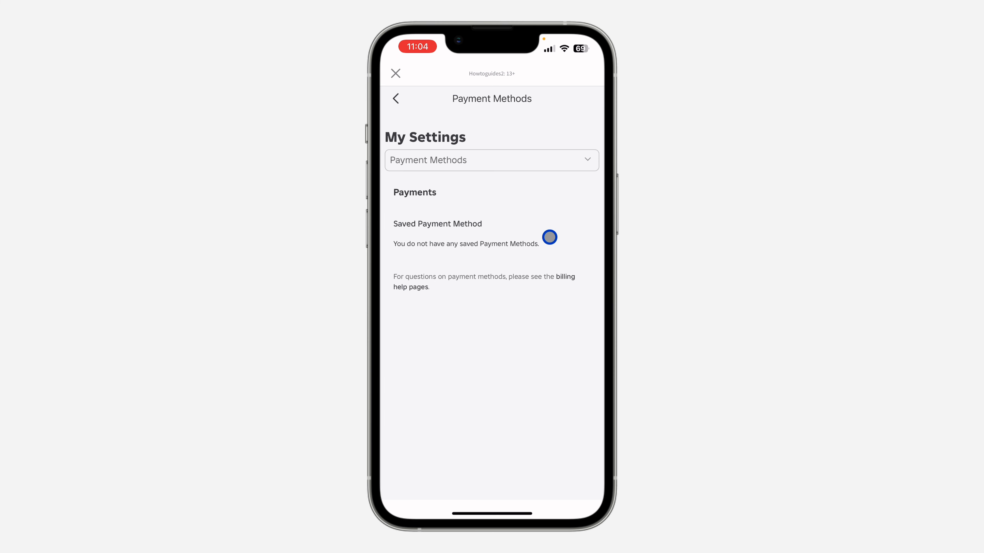
mouse_move(587, 268)
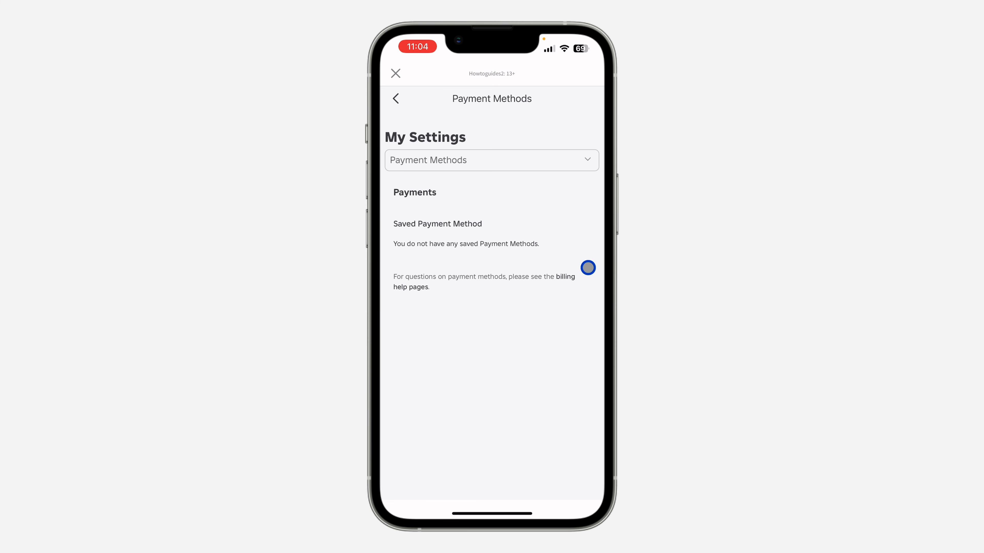